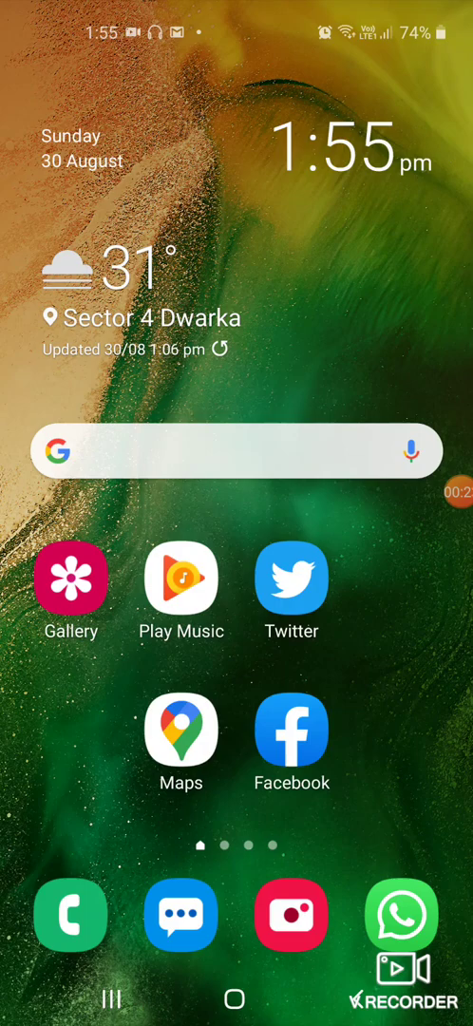
Reach the Google Docs listing in the Play Store from the launcher's app search
left_click(236, 451)
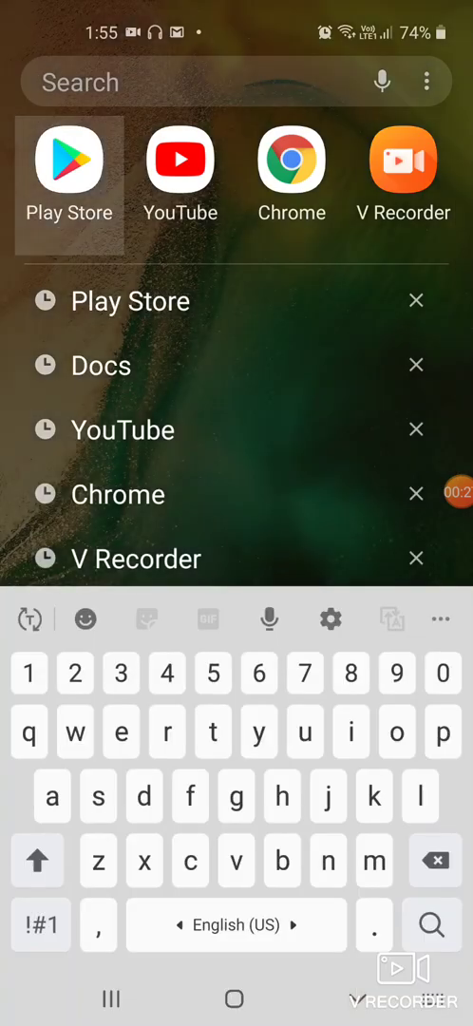
left_click(101, 365)
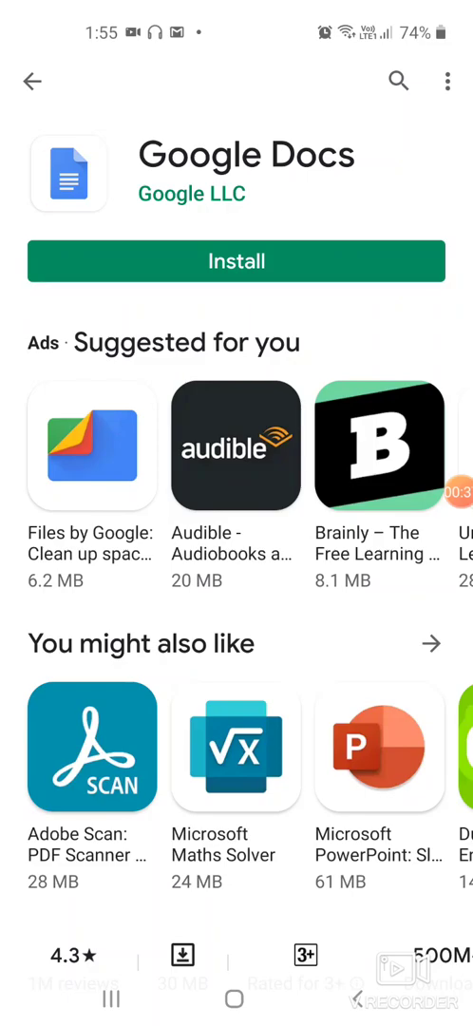
Install Google Docs and launch it to its recent documents list
left_click(235, 262)
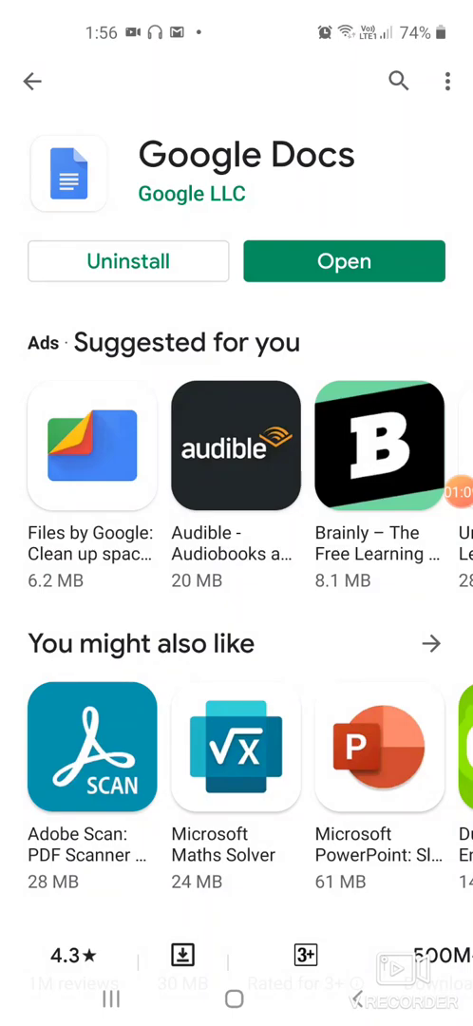
left_click(344, 263)
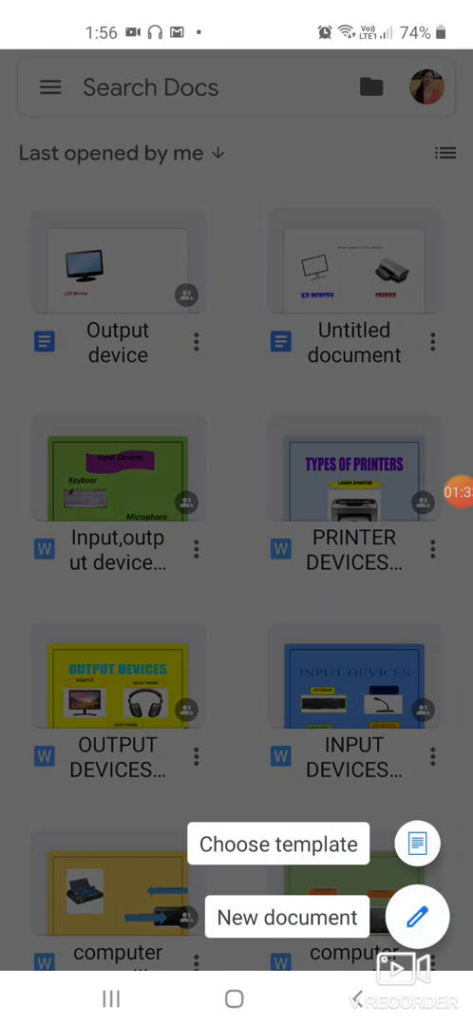
Create a new blank document and type the heading INPUT DEVICES
left_click(287, 916)
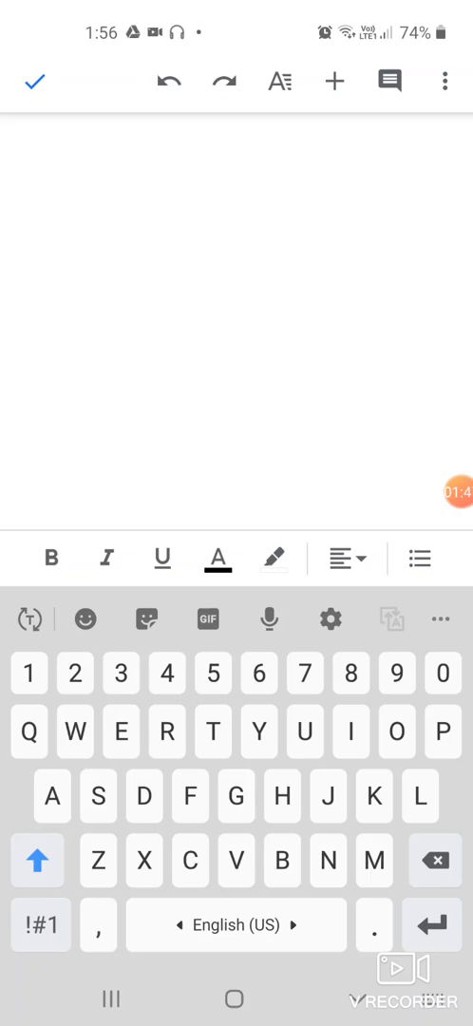
type("INPUT DEVICES")
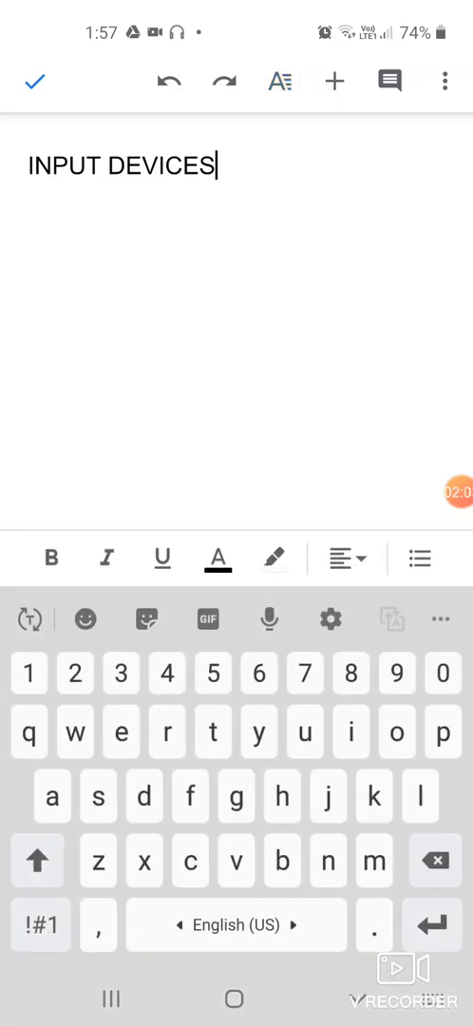
left_click(280, 80)
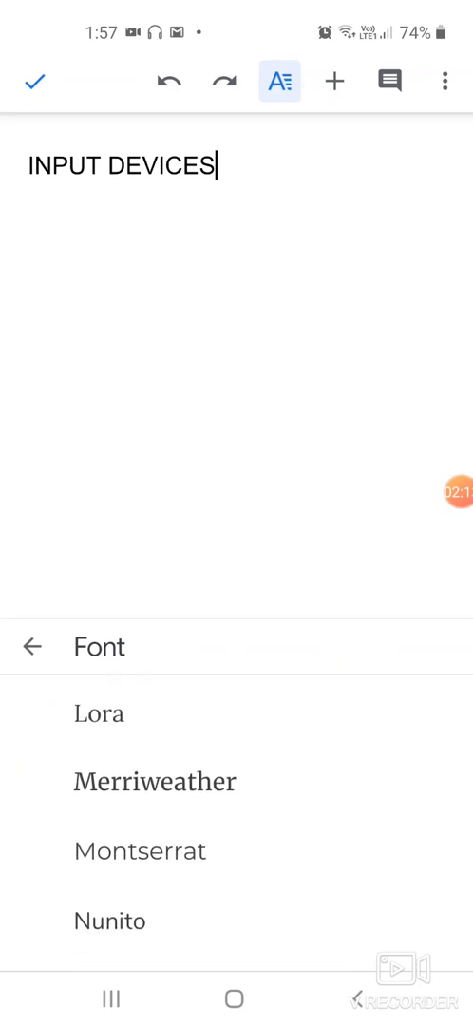
Format the INPUT DEVICES heading at size 15 in Impact with red text colour
left_click(154, 781)
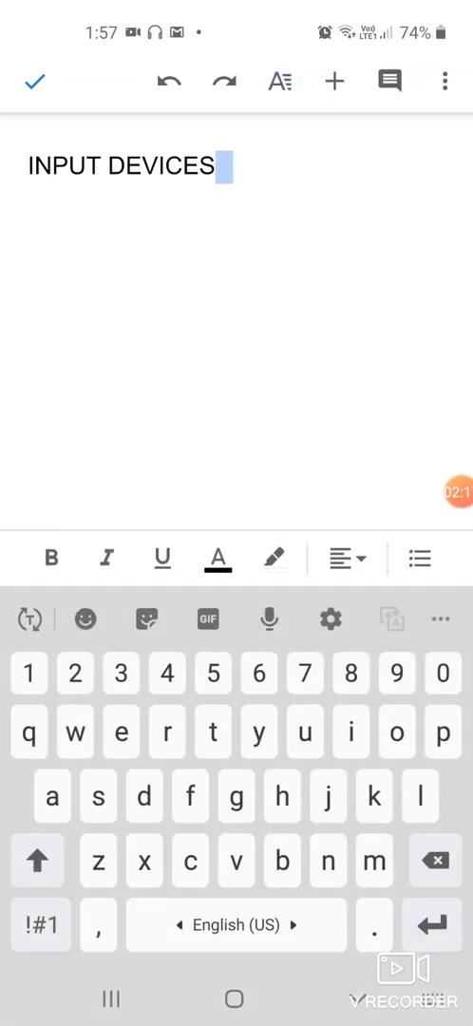
double_click(124, 165)
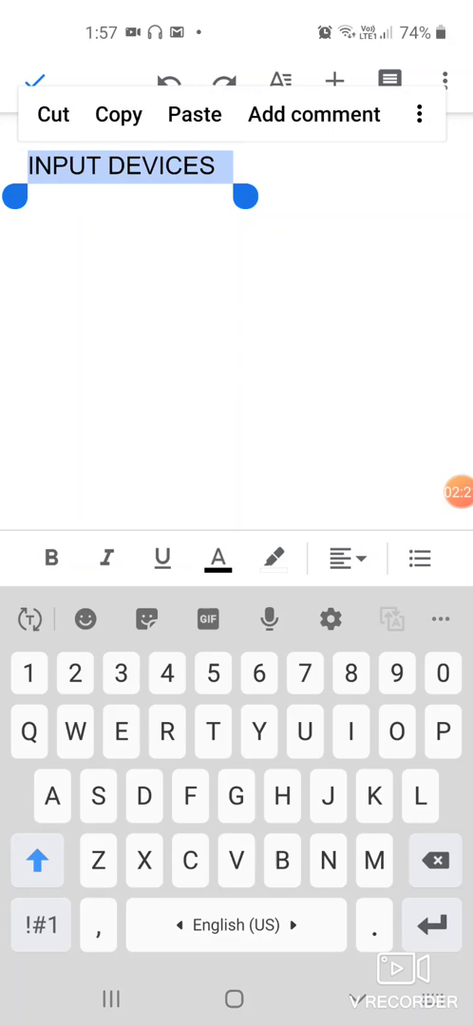
left_click(279, 80)
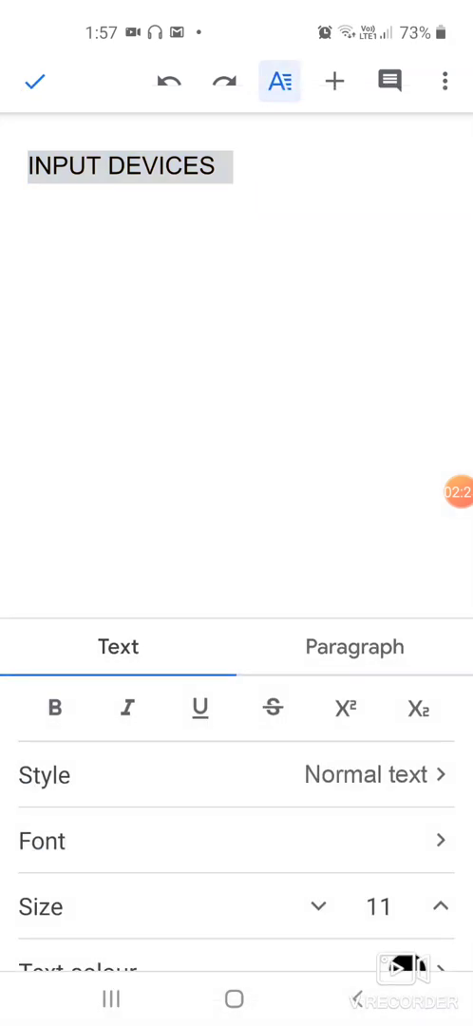
left_click(441, 907)
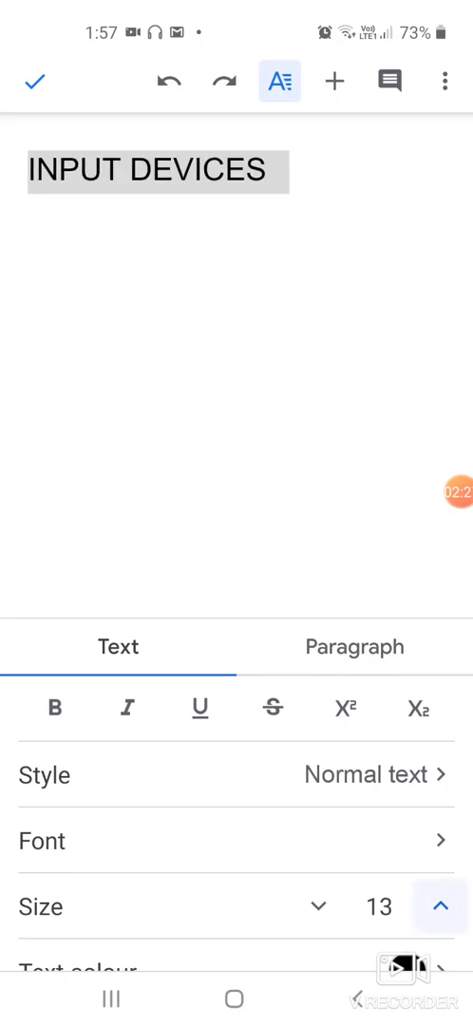
left_click(441, 907)
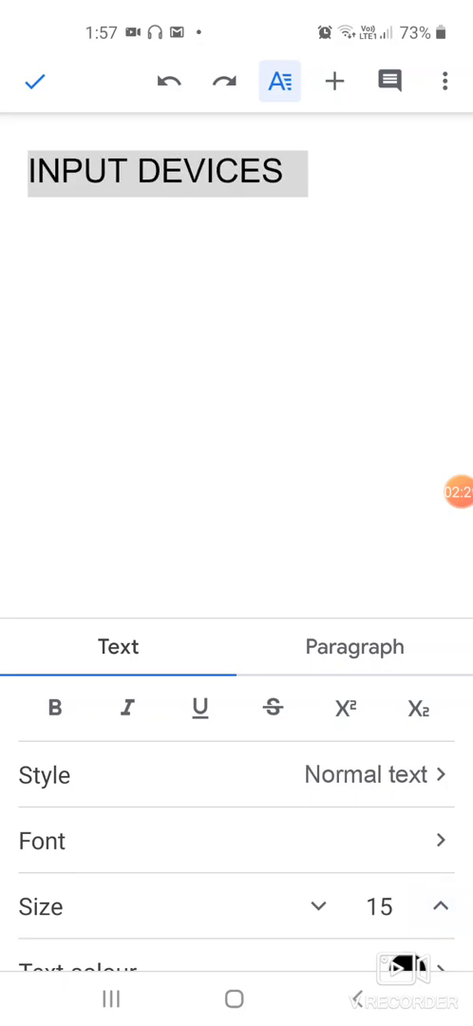
left_click(236, 840)
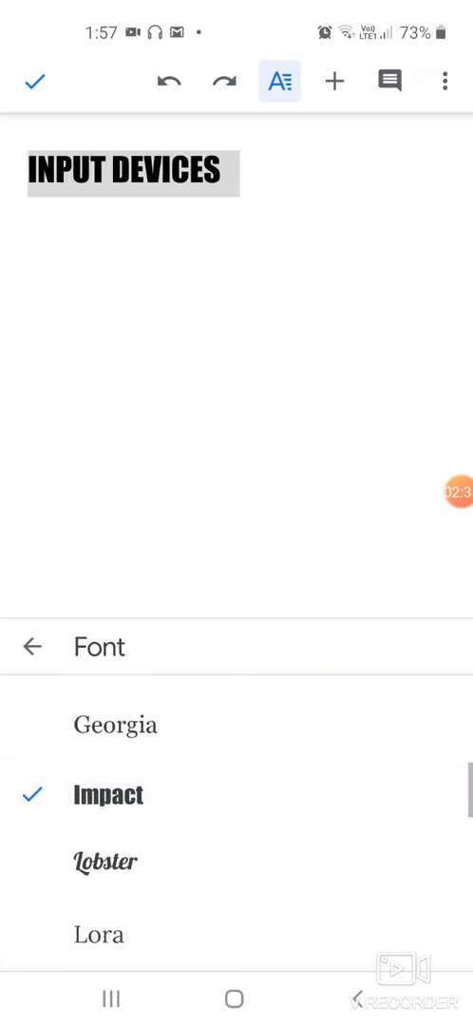
left_click(35, 646)
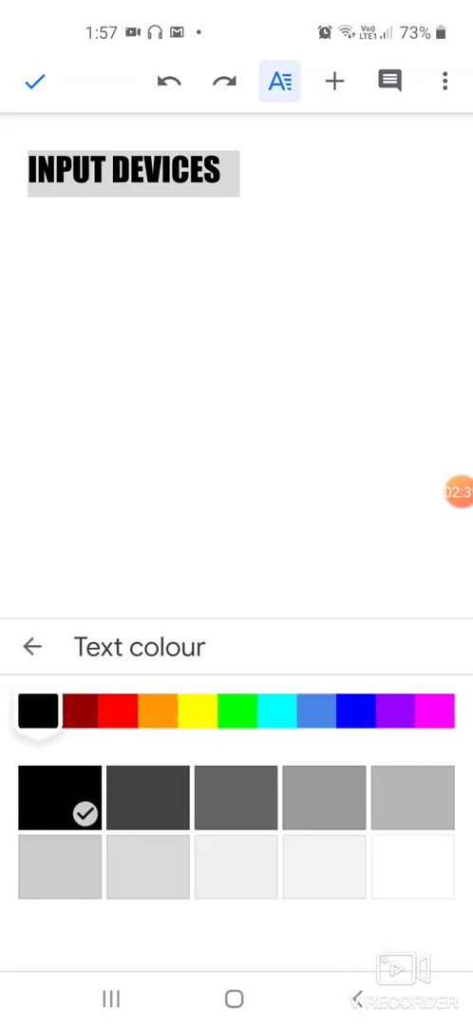
left_click(114, 715)
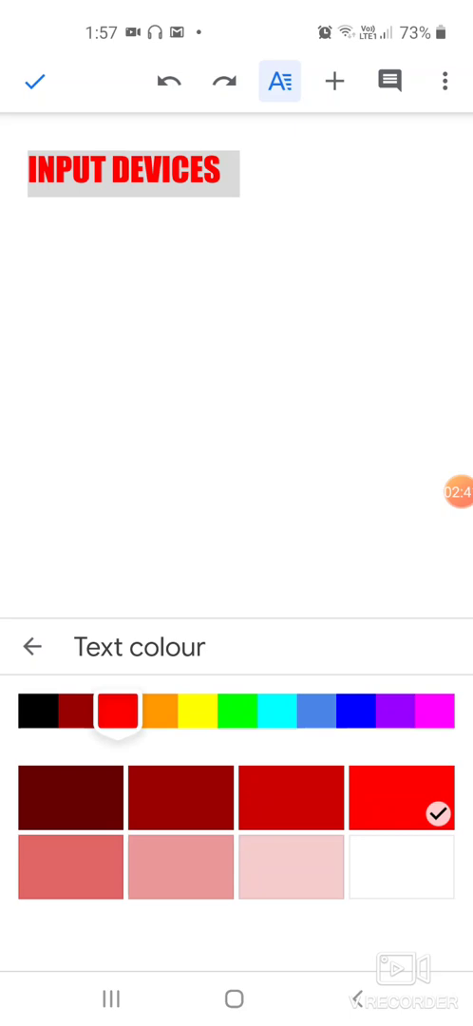
left_click(34, 646)
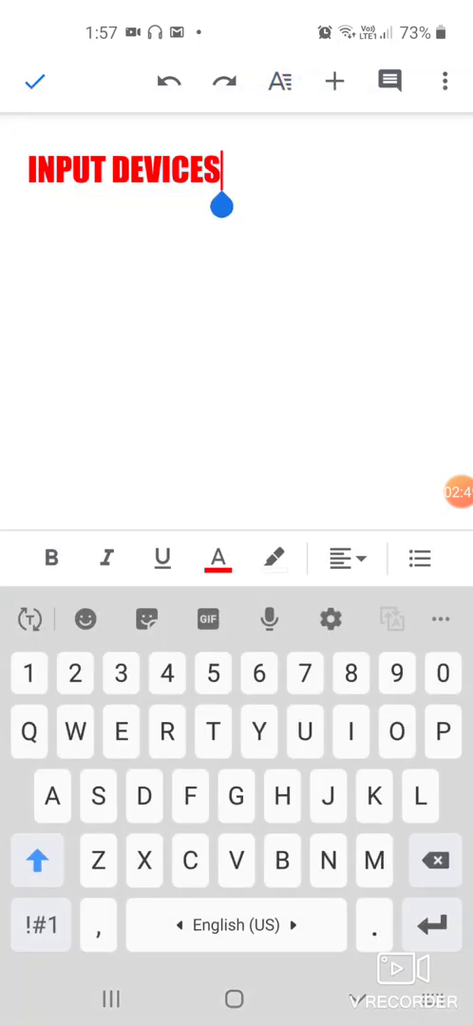
Insert a keyboard image from a web search for 'keyboard' on a new line below the heading
key("enter")
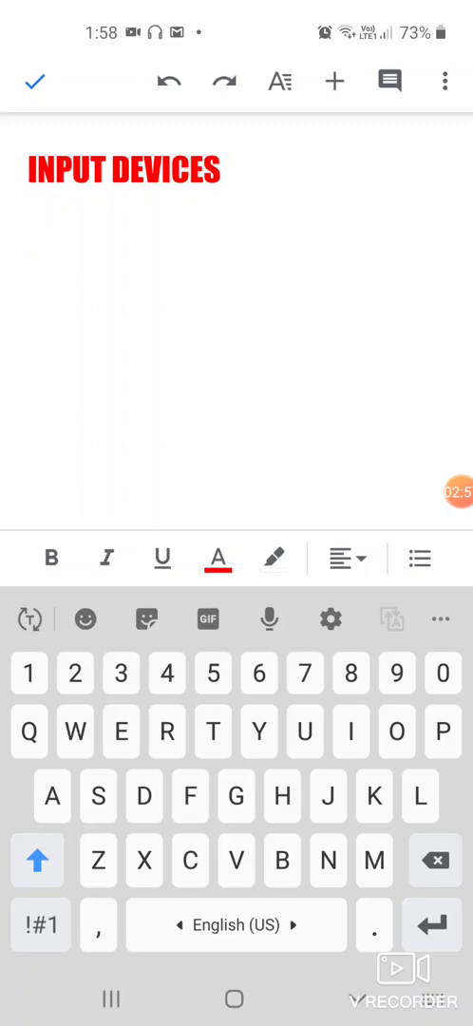
left_click(334, 80)
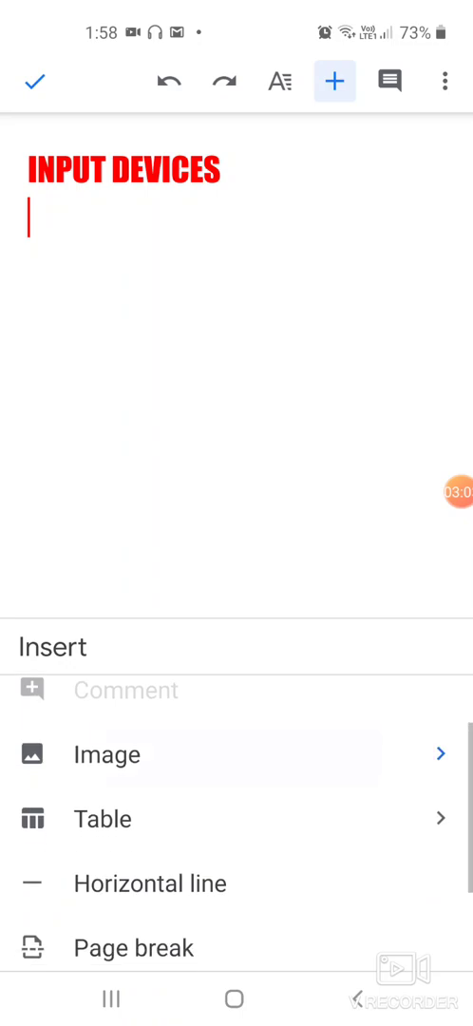
left_click(106, 754)
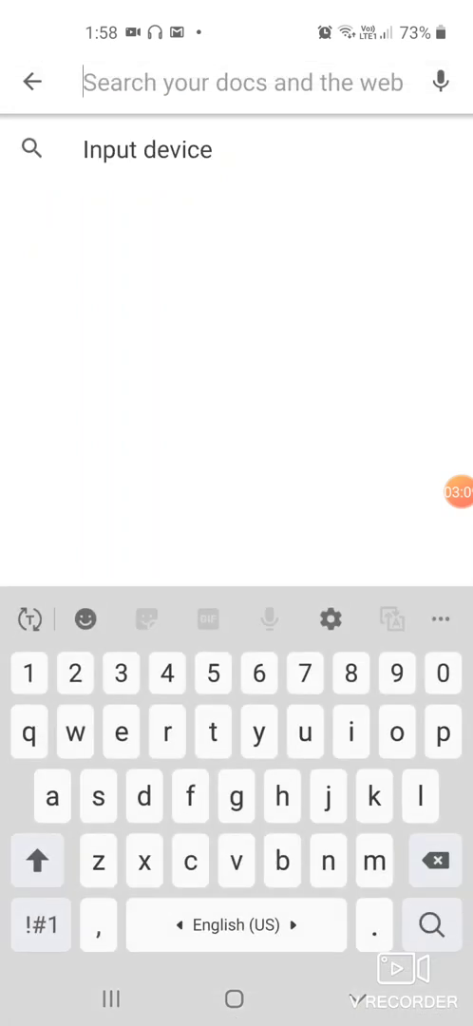
type("k")
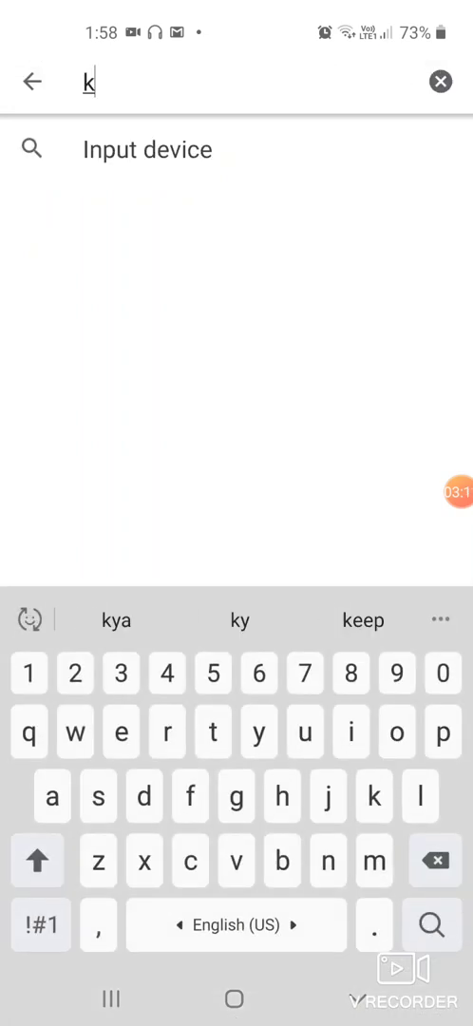
type("eyboard")
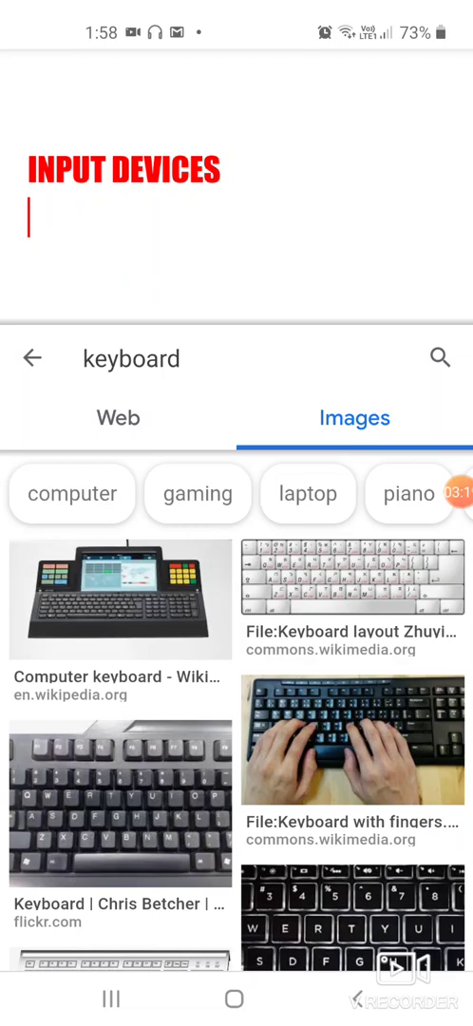
scroll("down", 3)
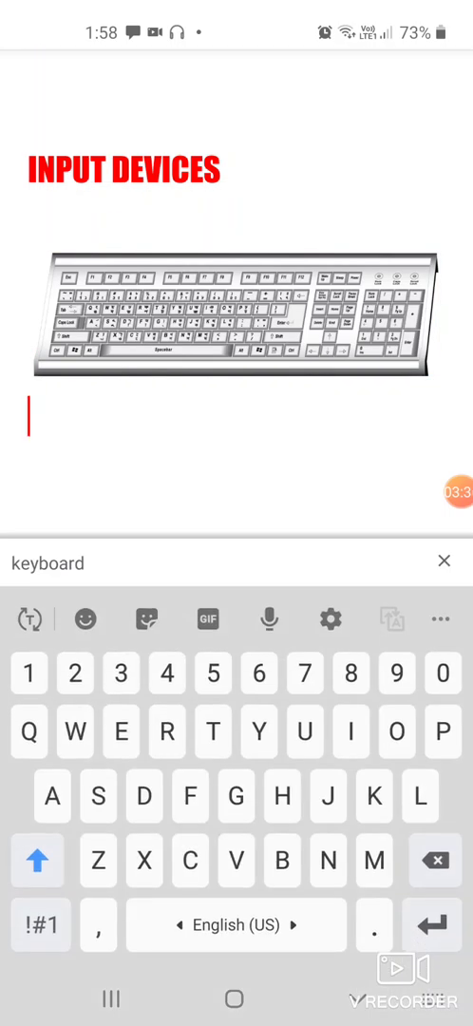
Add a Keyboard caption below the image, coloured blue with no underline
left_click(236, 327)
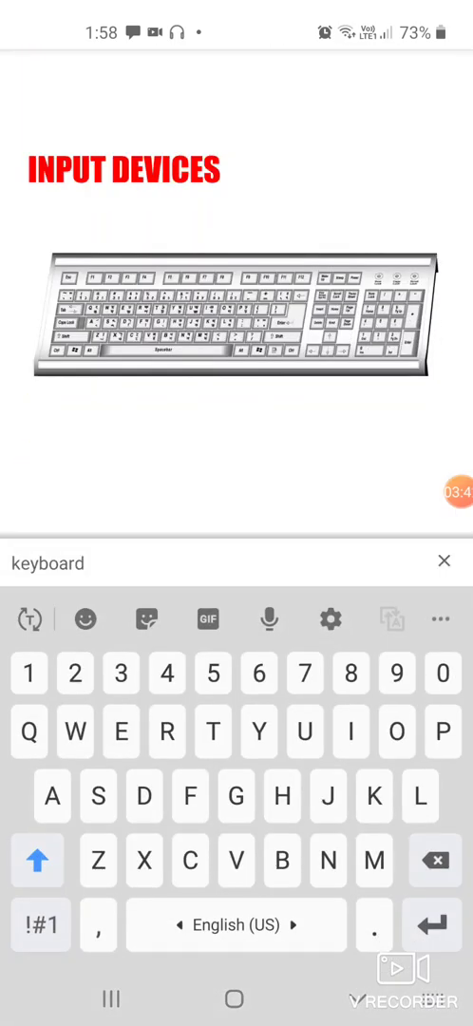
type("Keyboard")
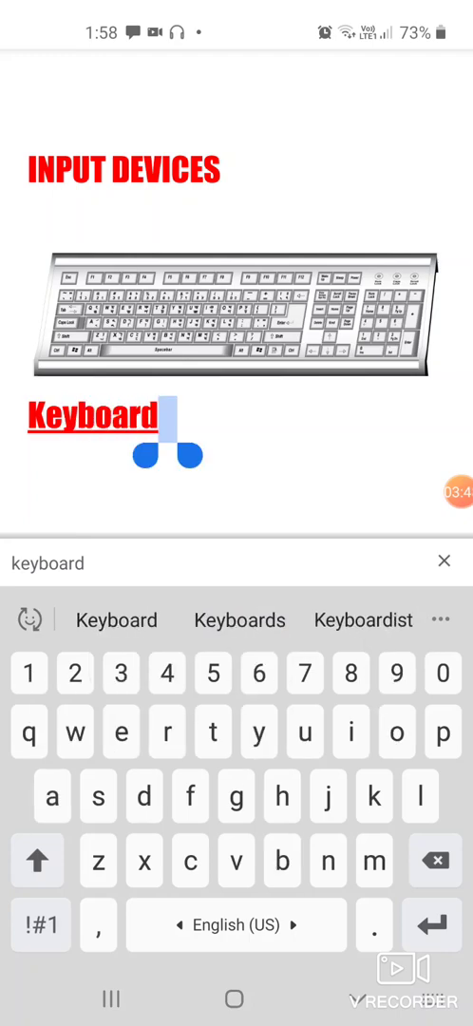
double_click(95, 418)
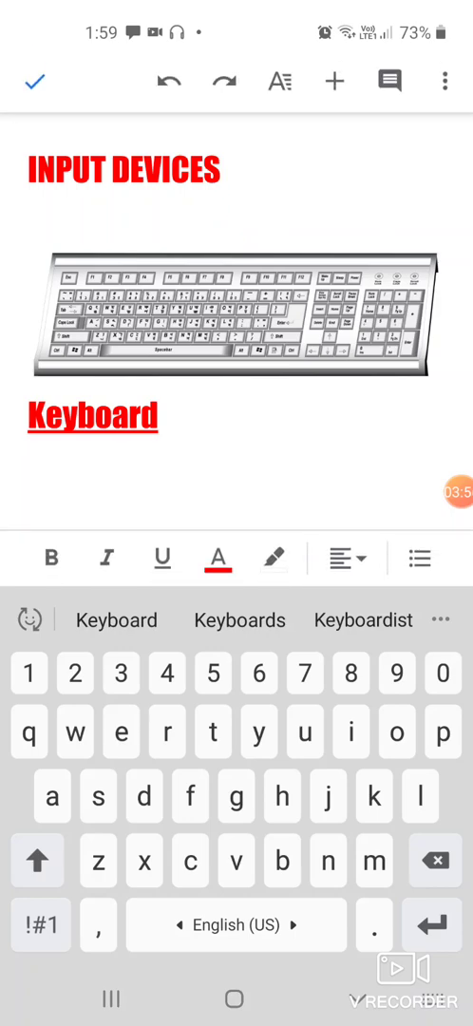
left_click(29, 447)
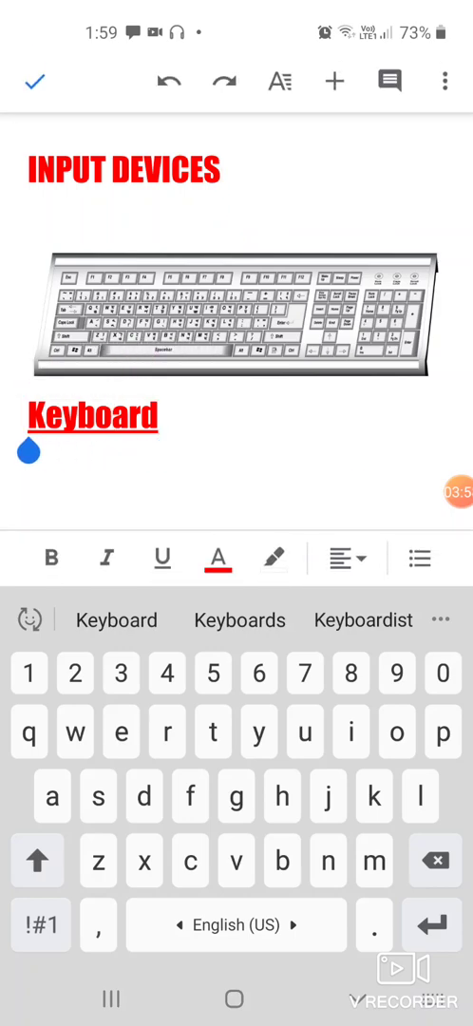
double_click(93, 416)
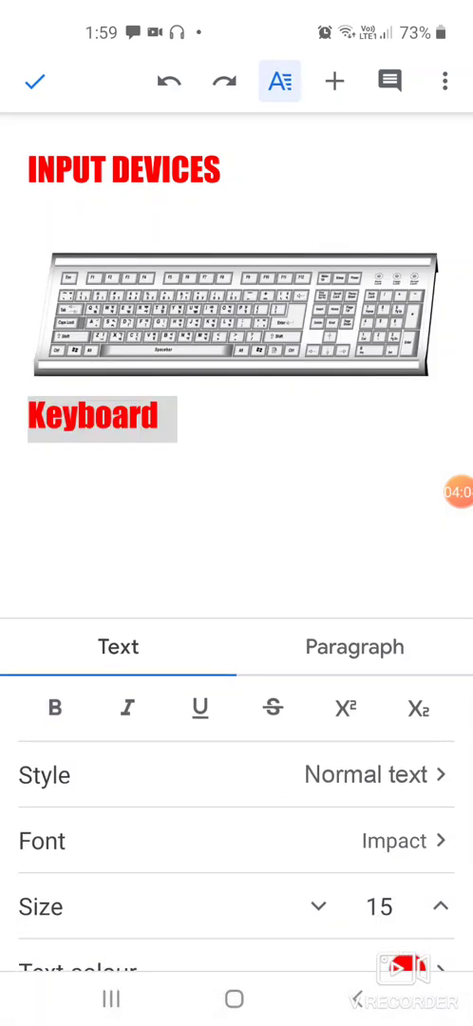
left_click(319, 869)
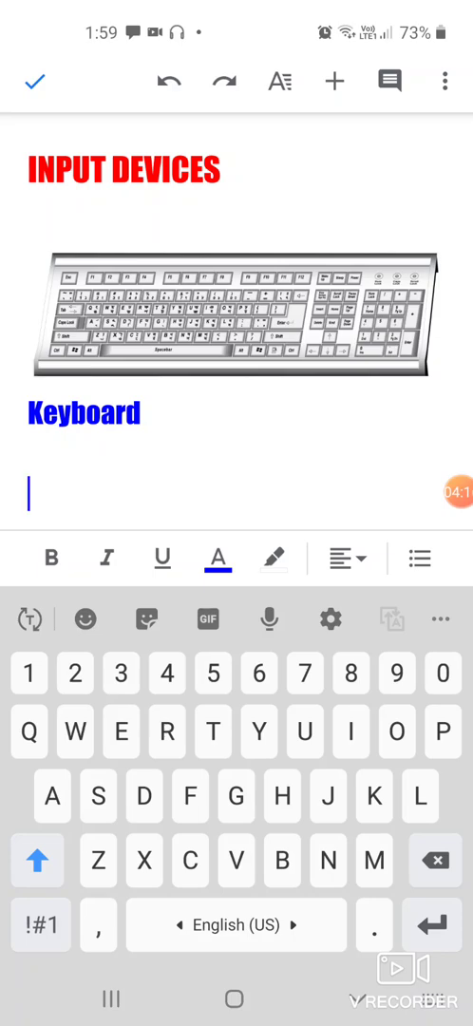
Insert the black Dell mouse picture from a web search for 'mouse computer'
left_click(334, 80)
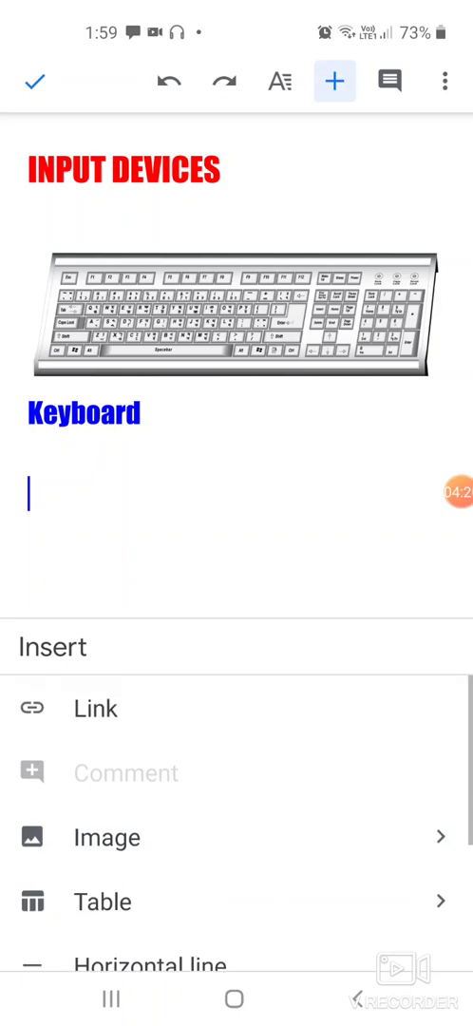
scroll("down", 3)
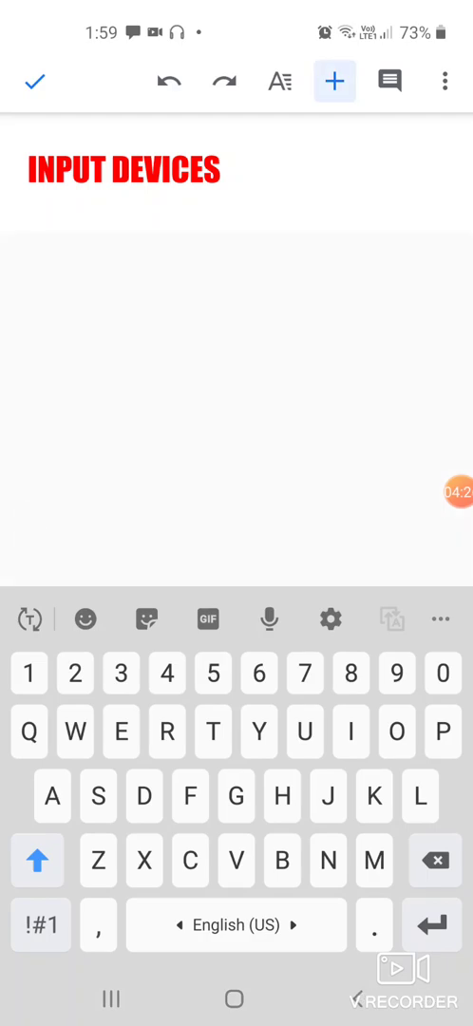
left_click(335, 79)
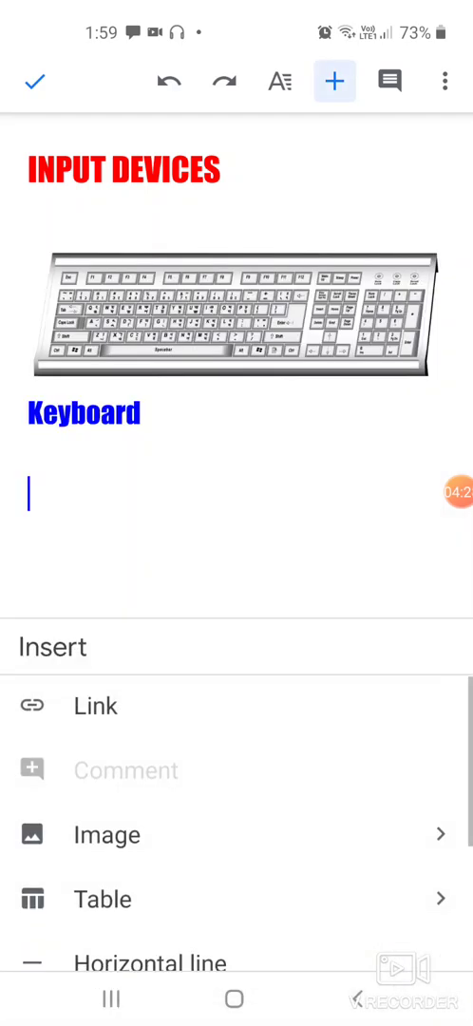
left_click(106, 834)
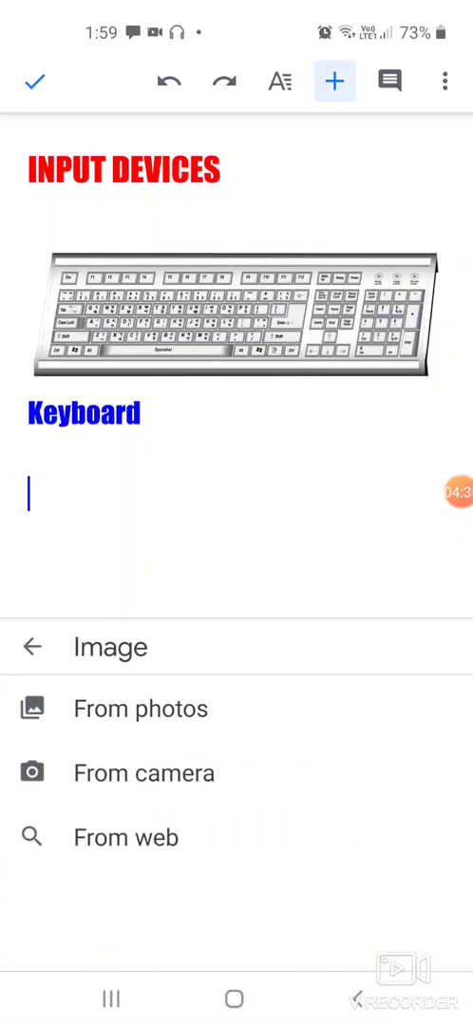
left_click(125, 836)
type("mouse computer")
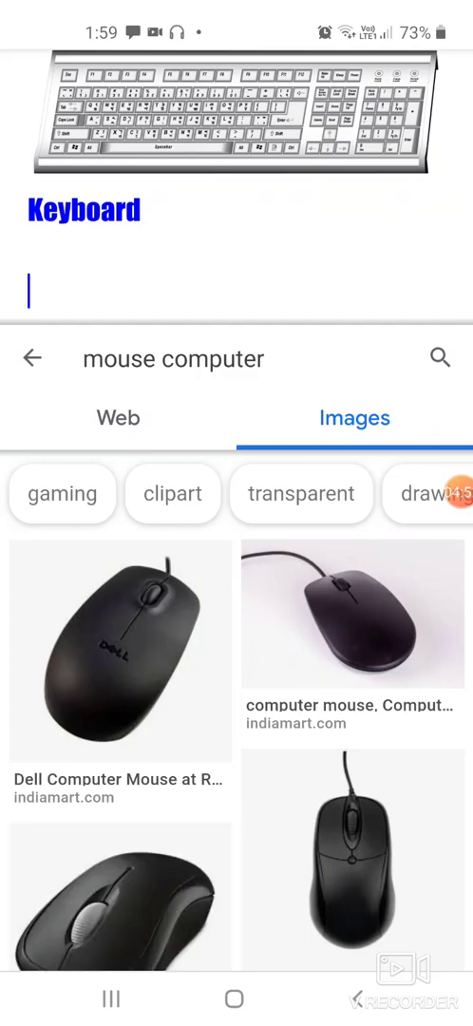
left_click(121, 652)
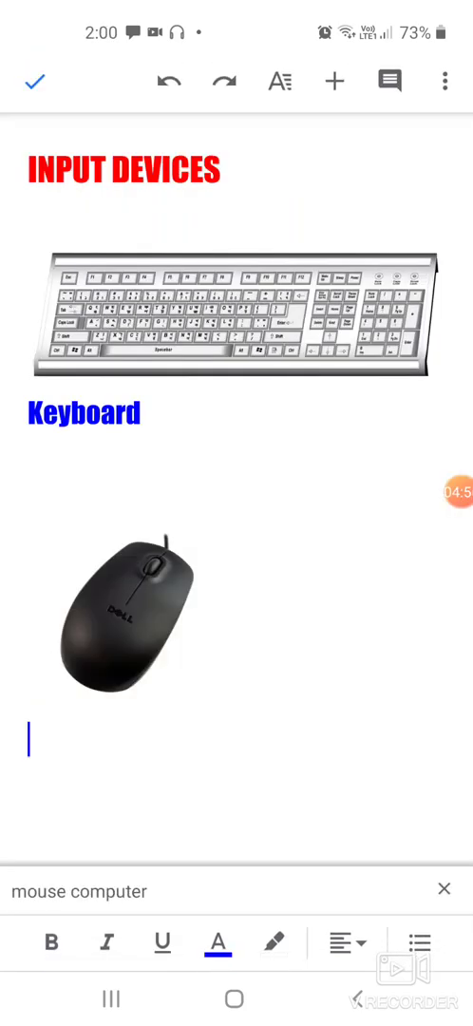
Add a blue Mouse caption beneath the mouse picture
left_click(129, 623)
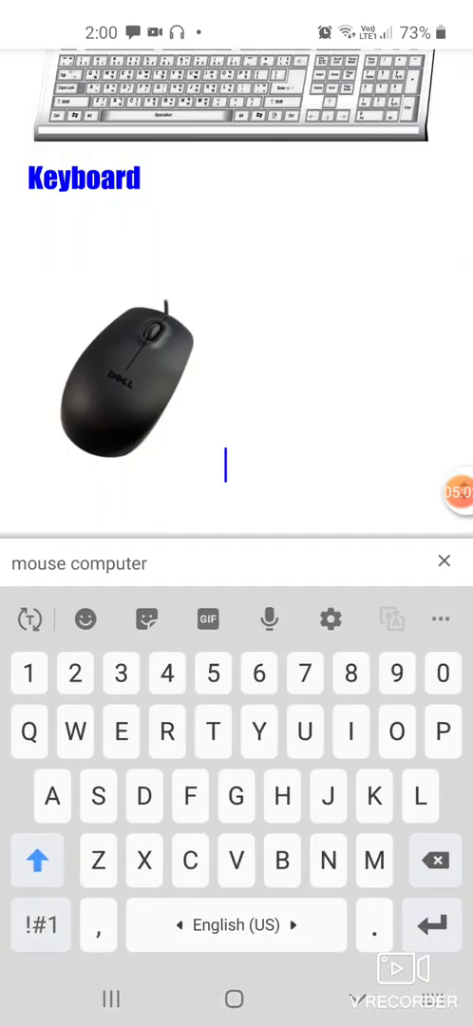
type("Mou")
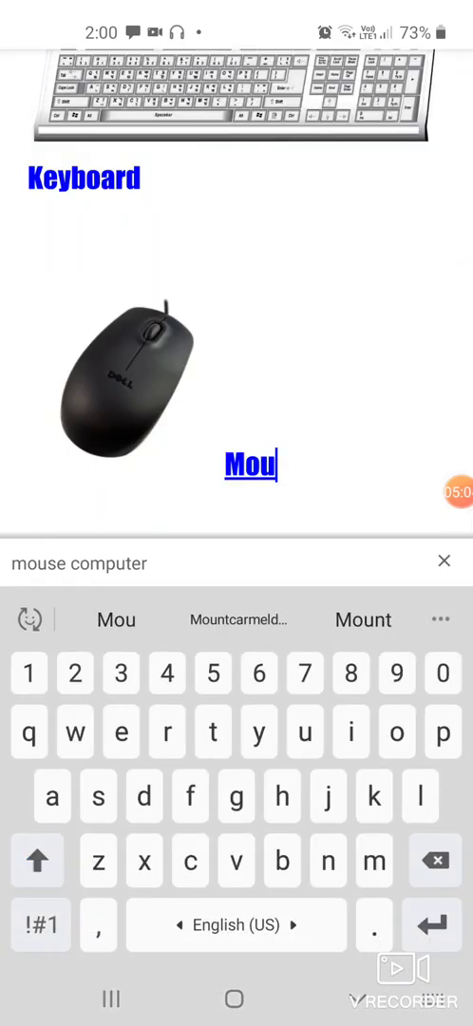
type("se")
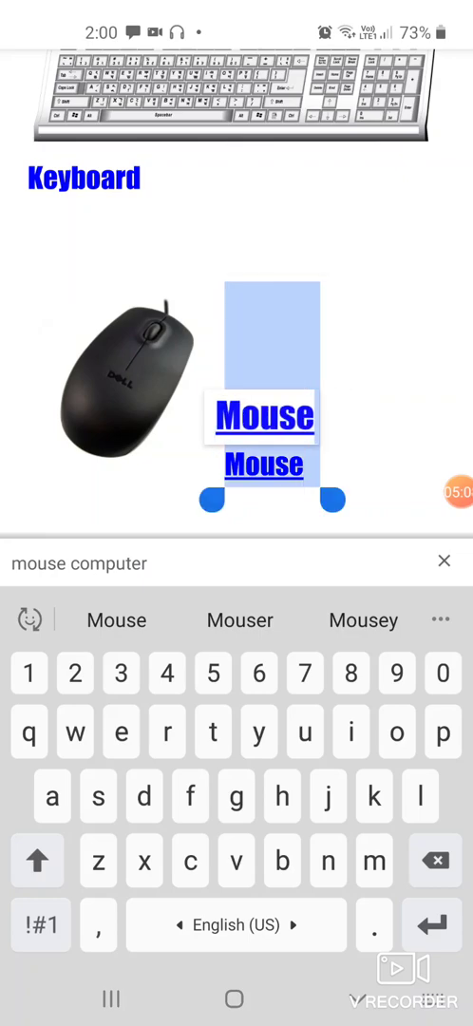
left_click(264, 414)
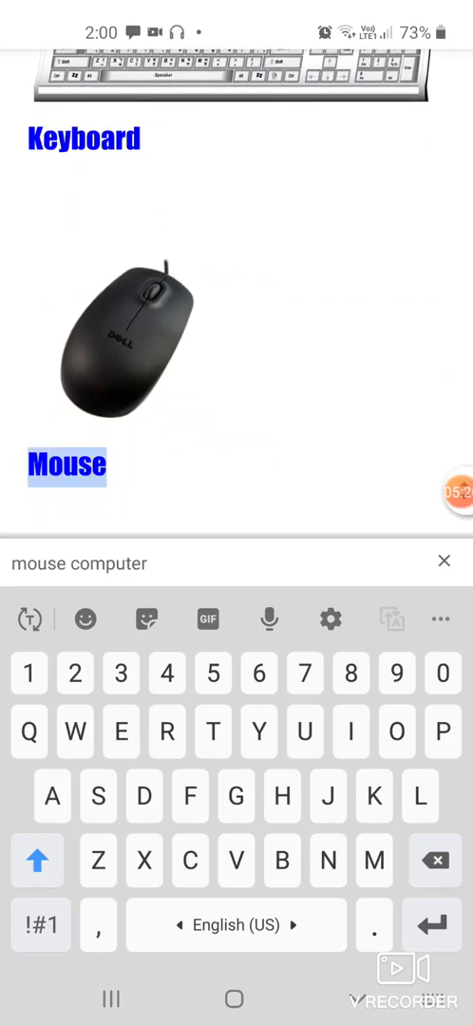
double_click(69, 463)
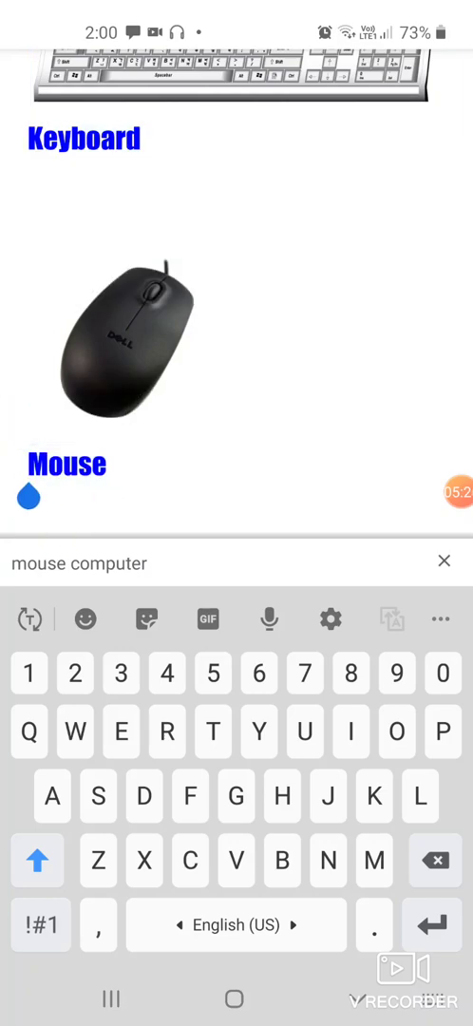
scroll("down", 3)
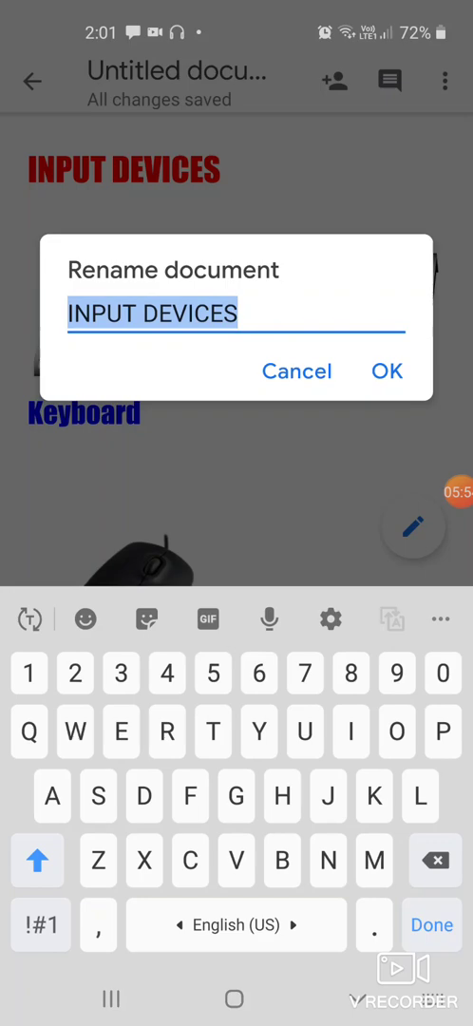
Rename the document to INPUT DEVICES followed by RAJI and confirm
left_click(232, 312)
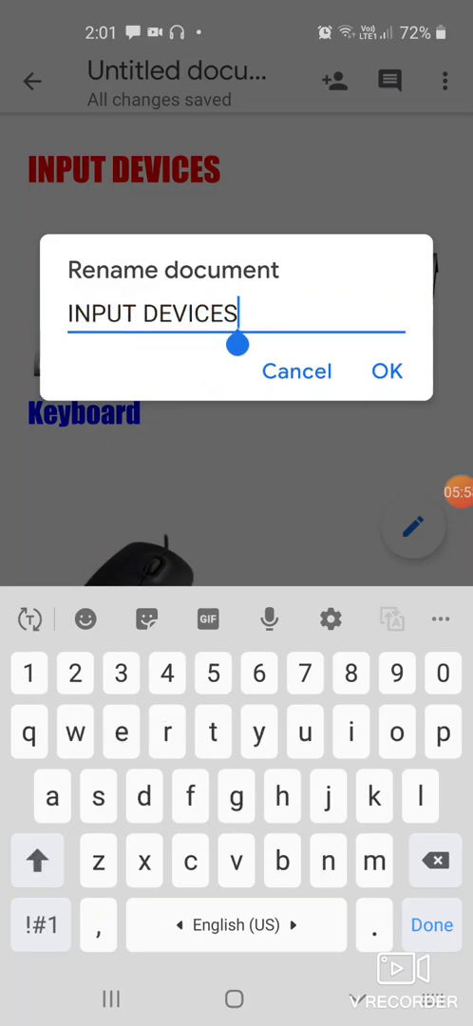
type("rs")
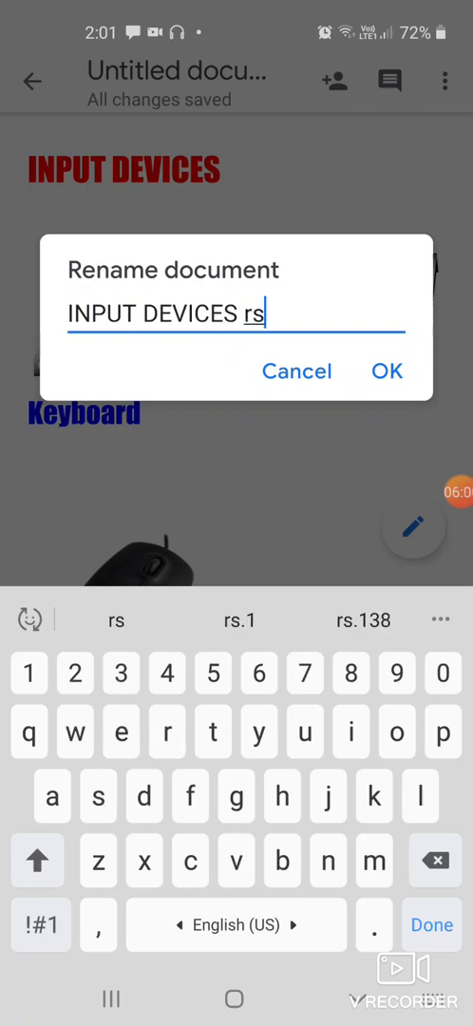
key("BackSpace")
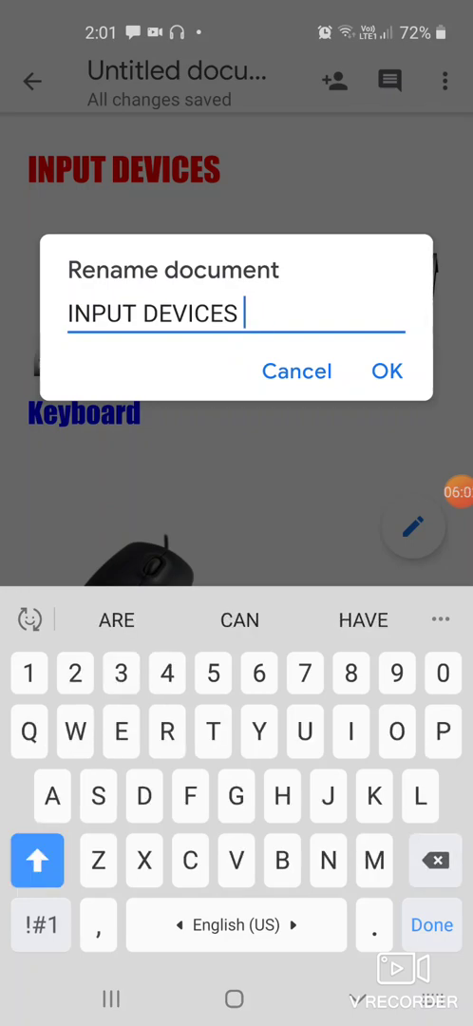
type("RAJI")
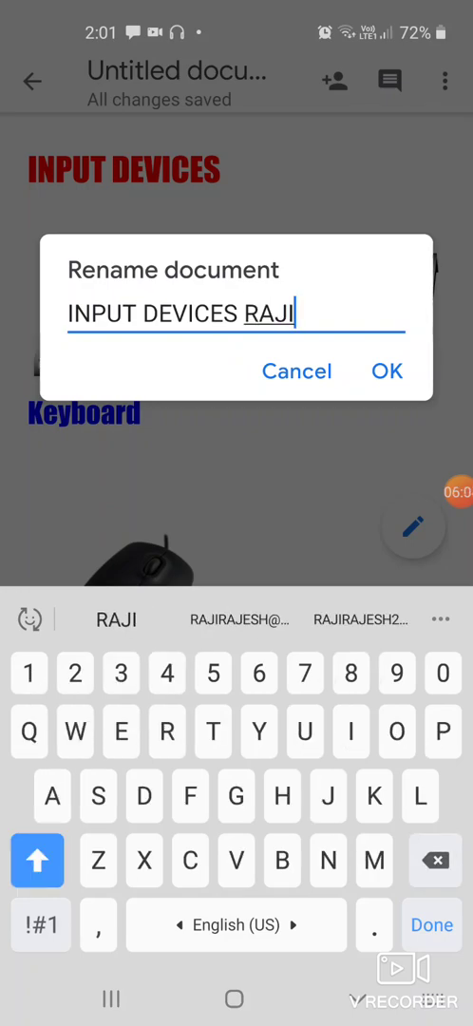
left_click(387, 371)
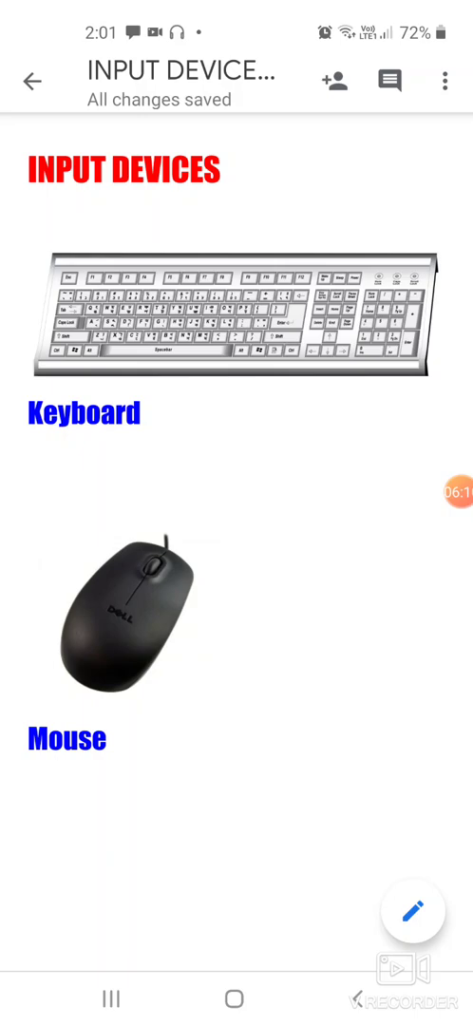
Share the poster with the matching 'ra' contact as an editor
left_click(335, 78)
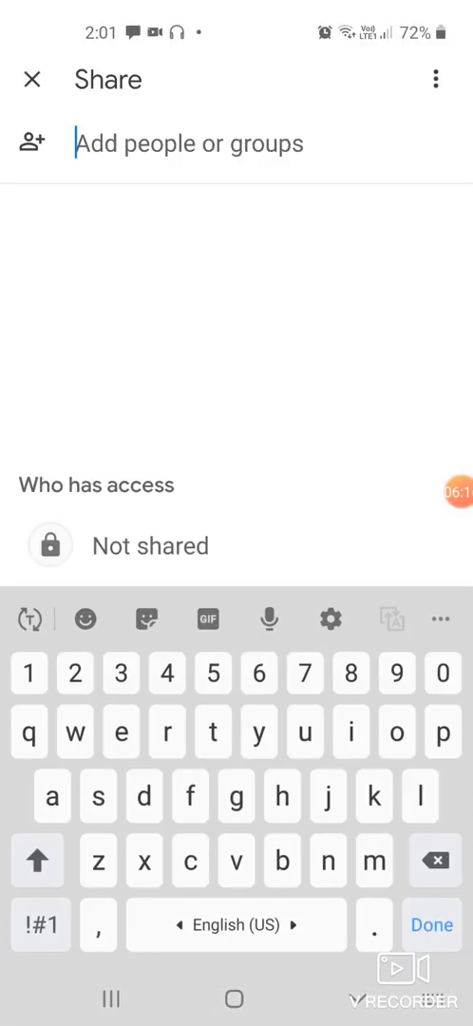
type("raji")
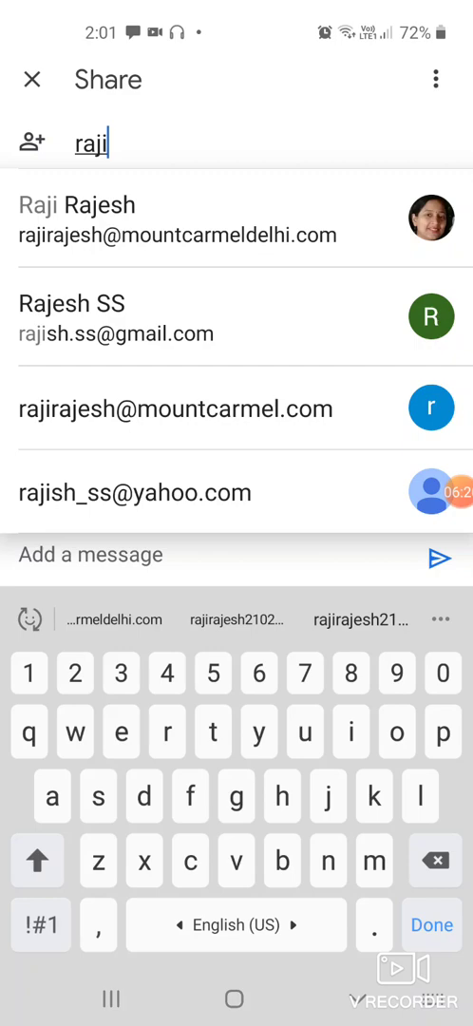
left_click(236, 220)
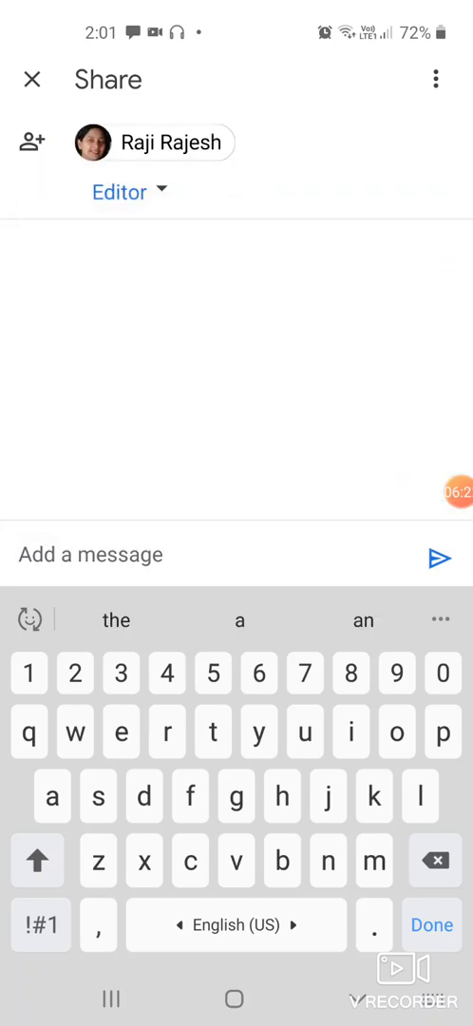